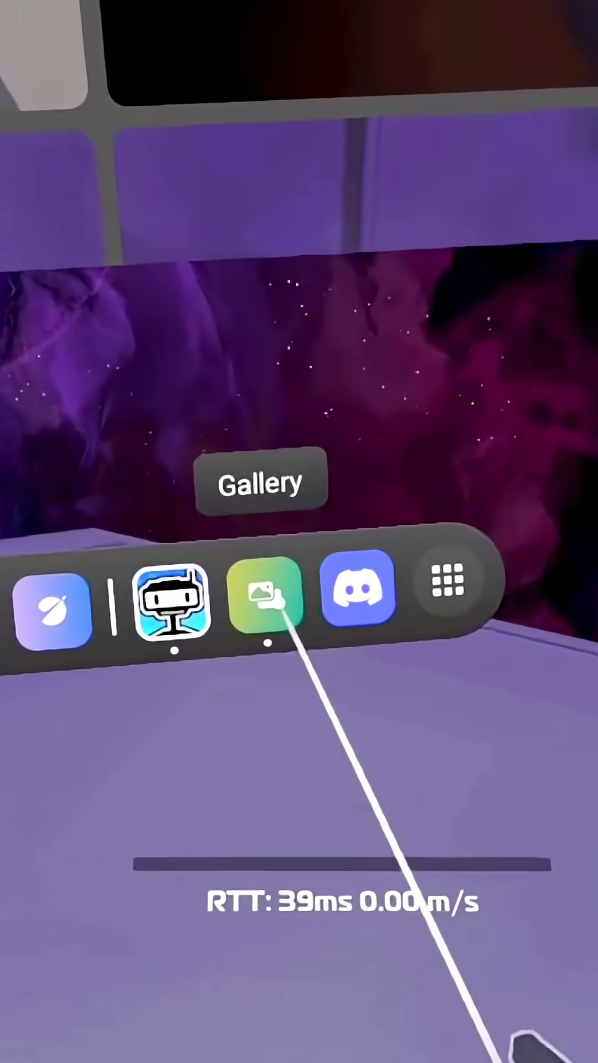
# Step: Launch the Gallery from the Quest taskbar to show the November 2025 clips grid
pyautogui.click(269, 608)
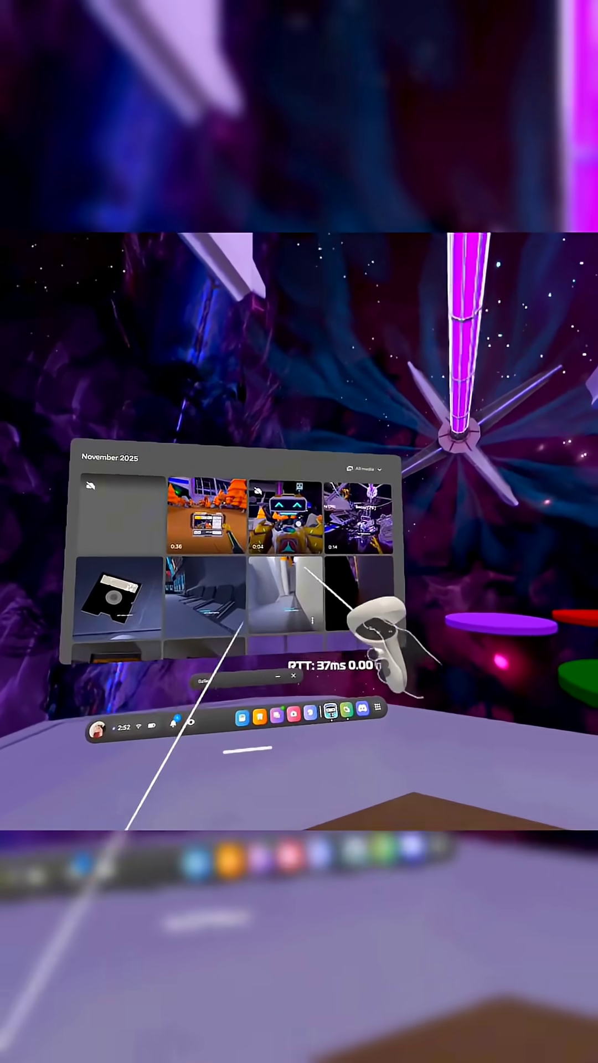